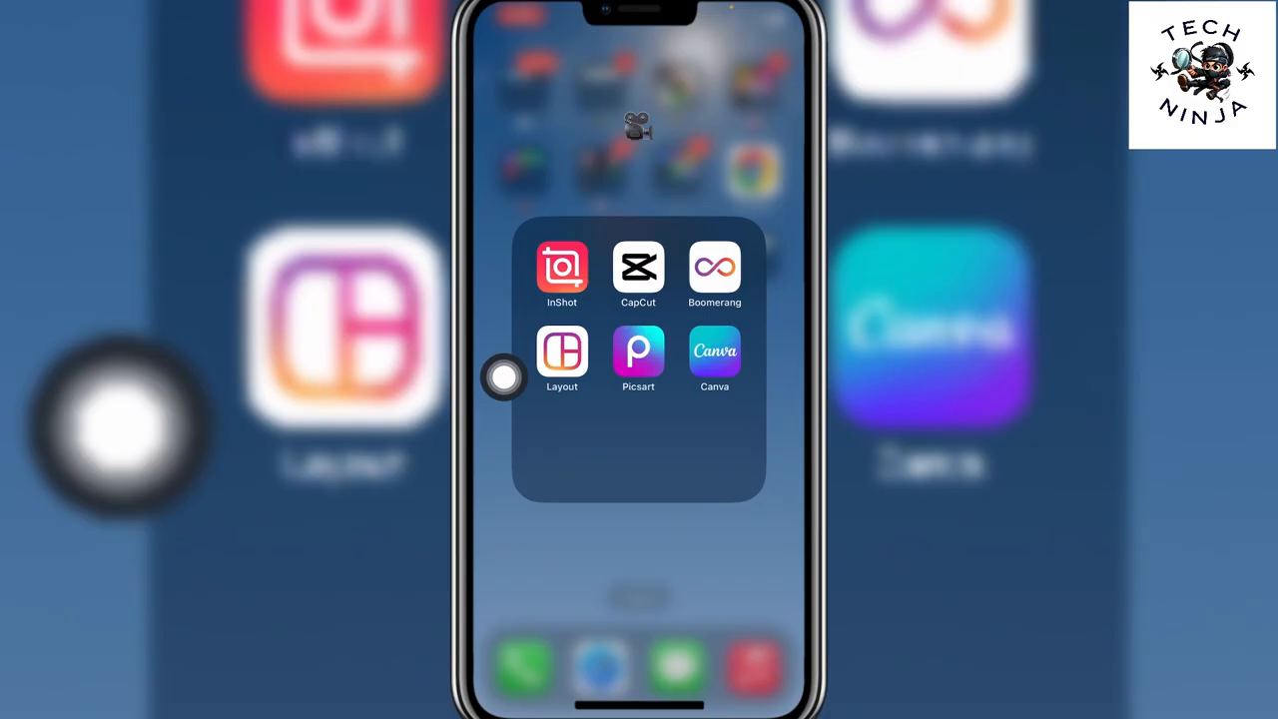
Step: Launch CapCut and load the existing project with the seated-woman clip on the timeline
left_click(639, 267)
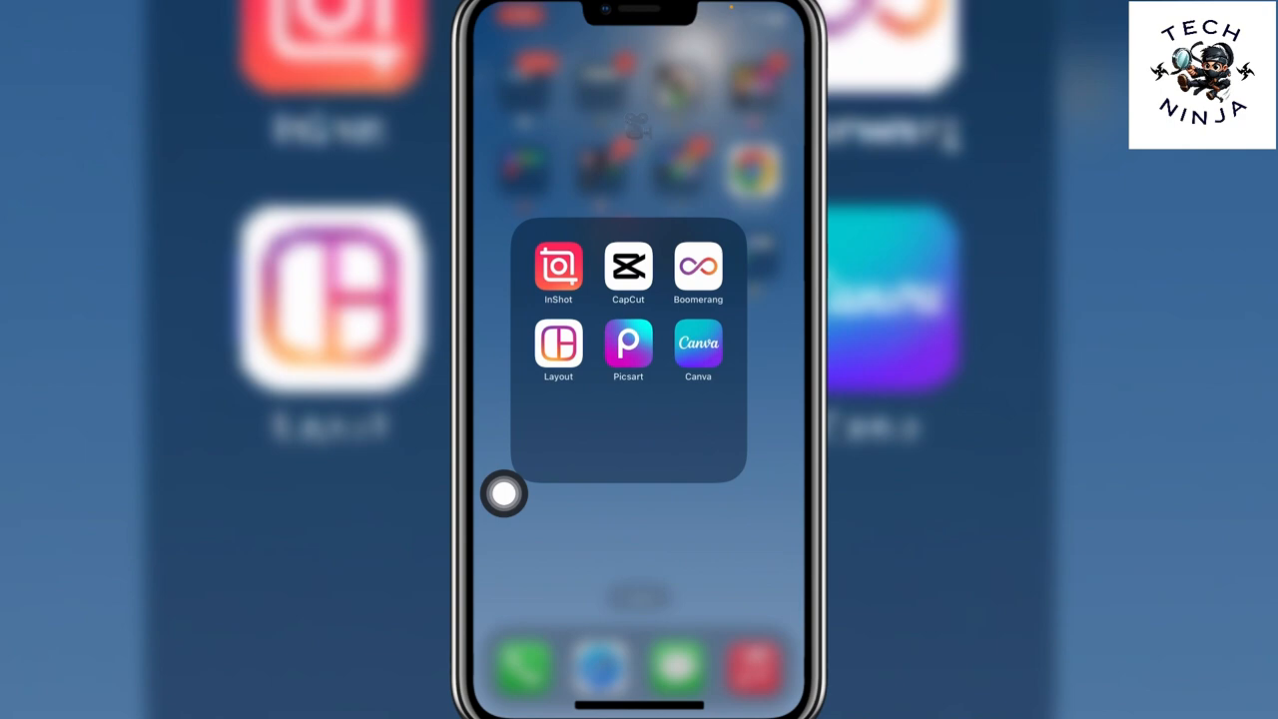
left_click(627, 270)
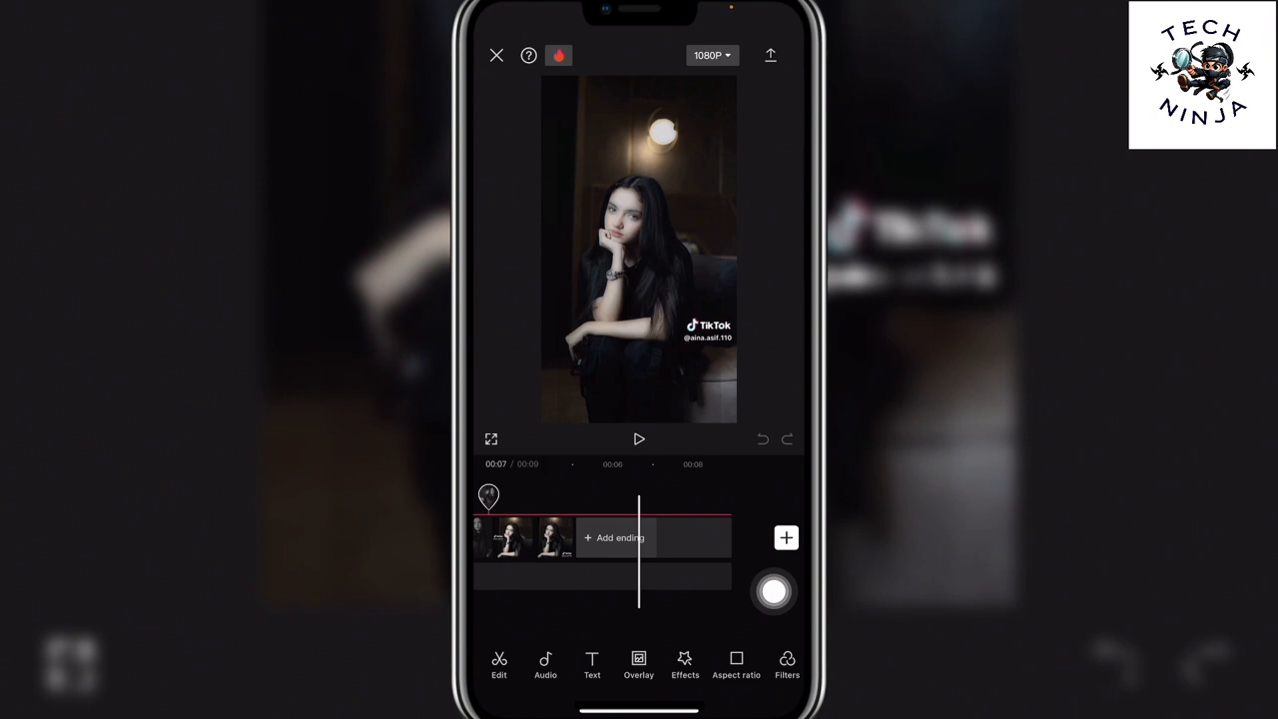
Step: Use the timeline + button and choose the city group video from Recents as the next clip
left_click(786, 538)
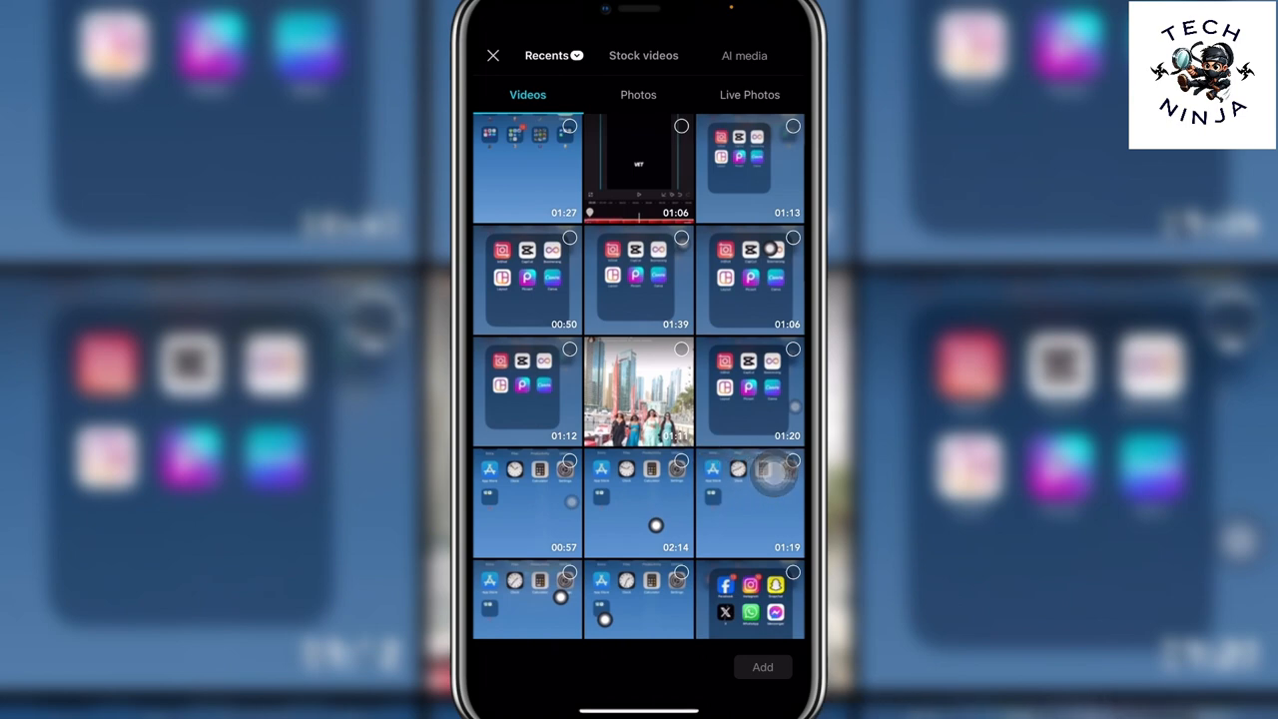
left_click(639, 389)
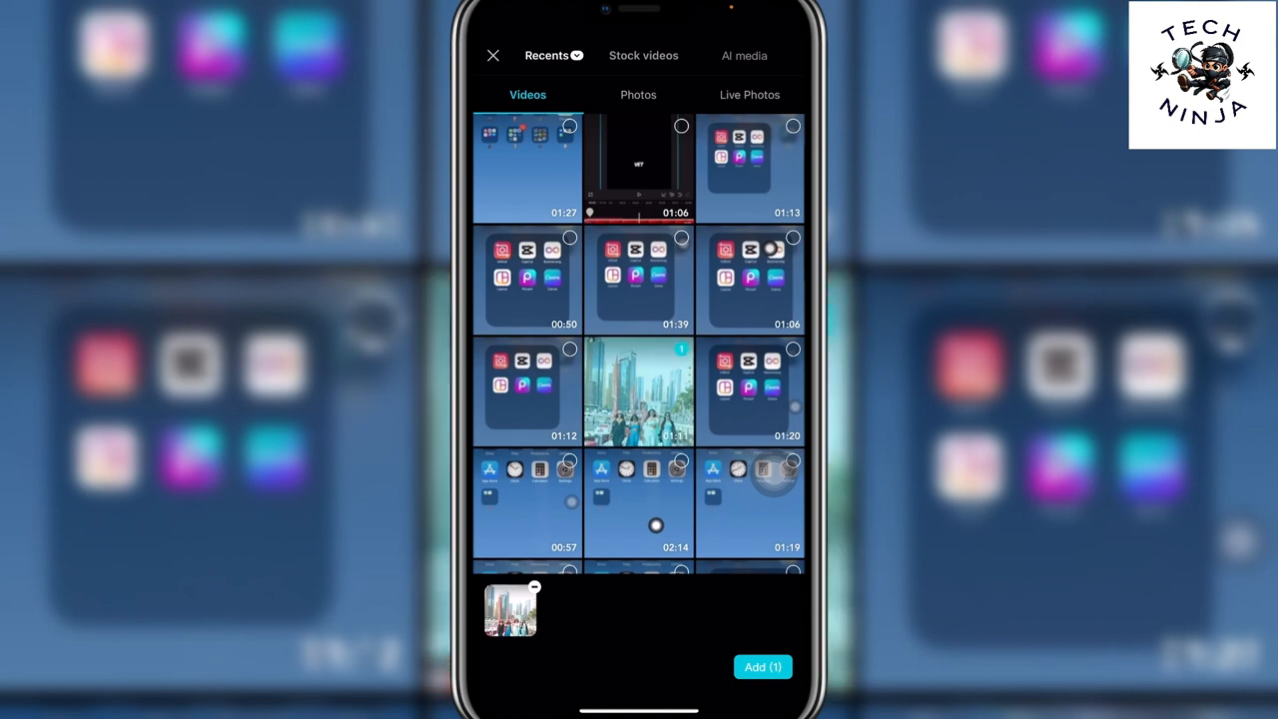